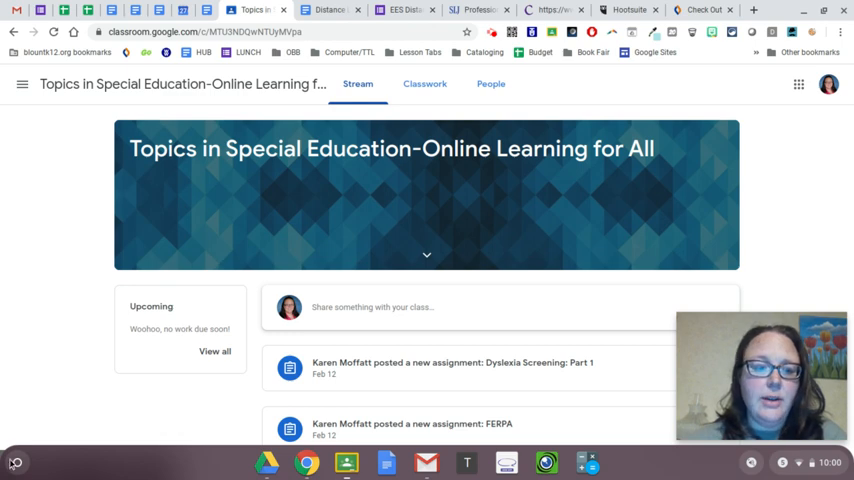
Open the app launcher to find the Camera app for the notebook photo
{"action": "left_click", "coordinate": [17, 462]}
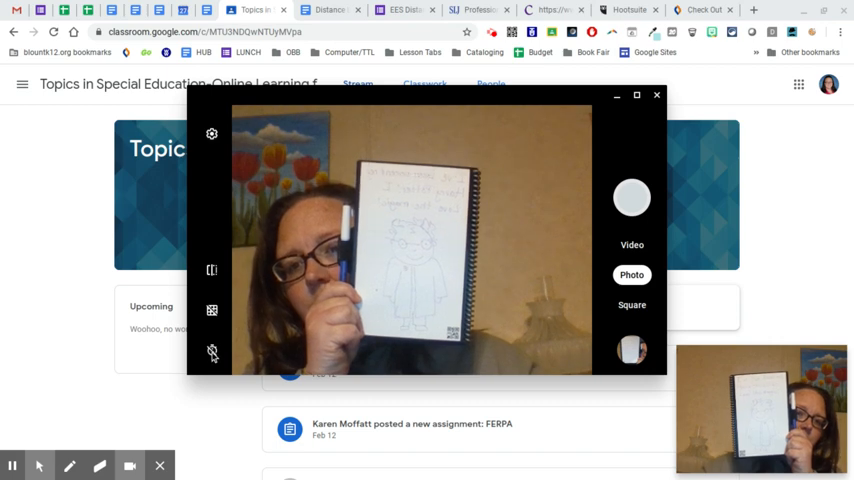
{"action": "mouse_move", "coordinate": [211, 310]}
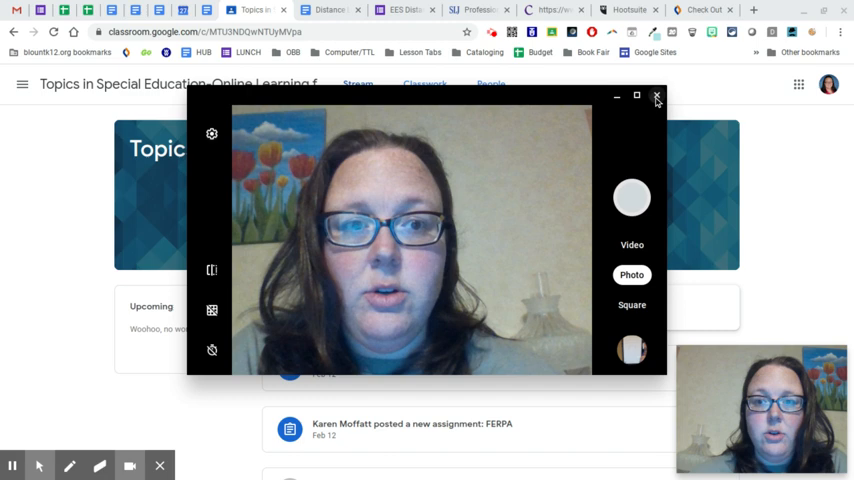
Close the Camera window and switch to the Special Education course's Classwork page
{"action": "left_click", "coordinate": [657, 97]}
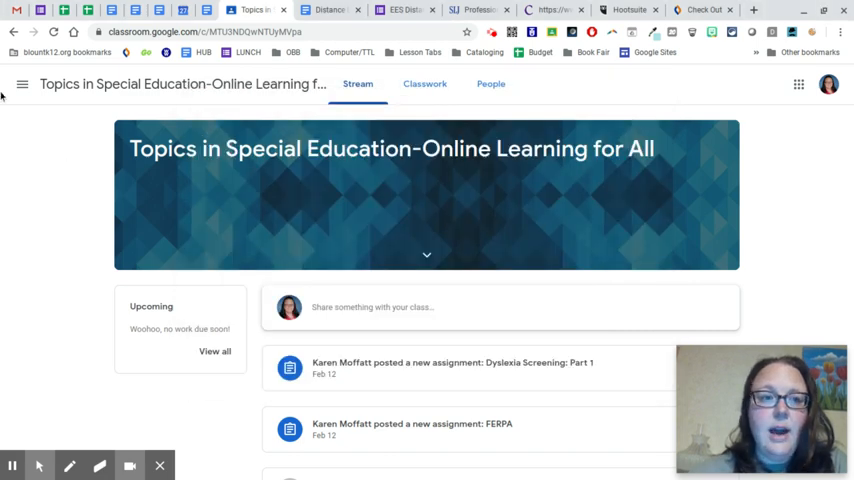
{"action": "left_click", "coordinate": [22, 84]}
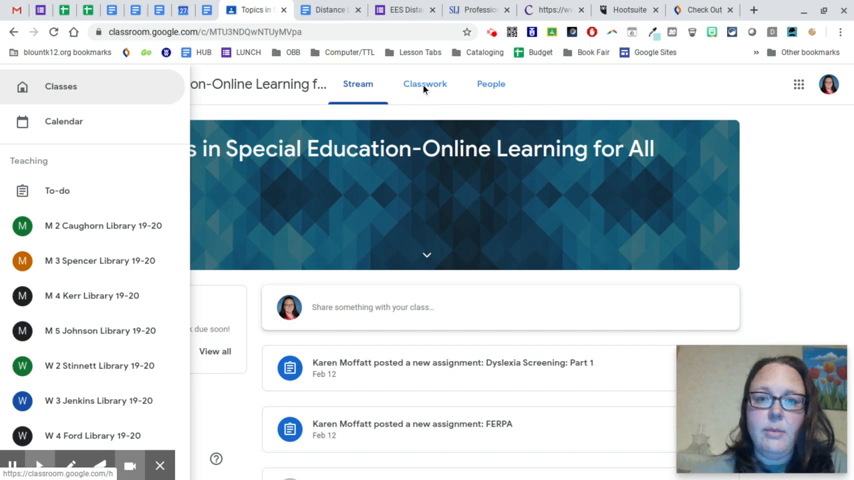
{"action": "left_click", "coordinate": [22, 84]}
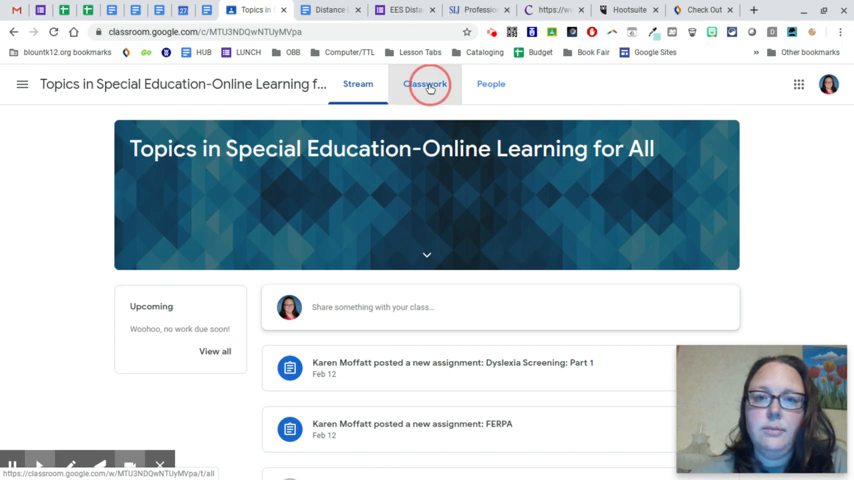
{"action": "left_click", "coordinate": [424, 83]}
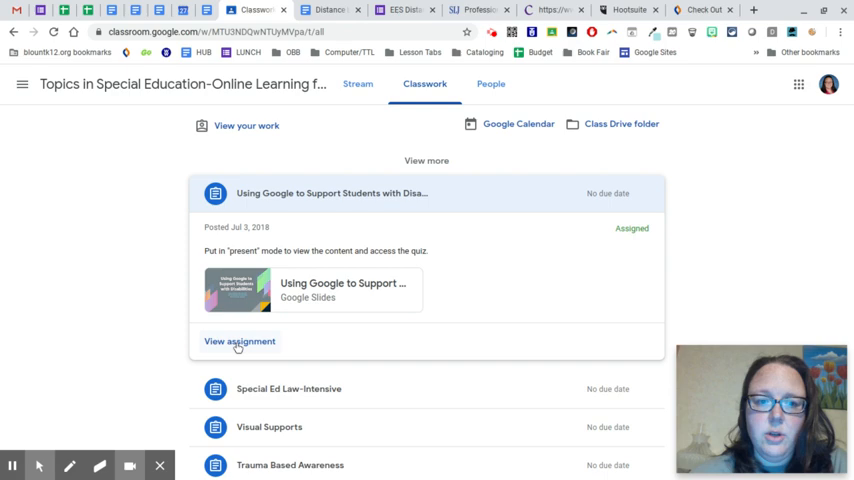
Open the assignment details and choose Add or create, then File
{"action": "left_click", "coordinate": [240, 341]}
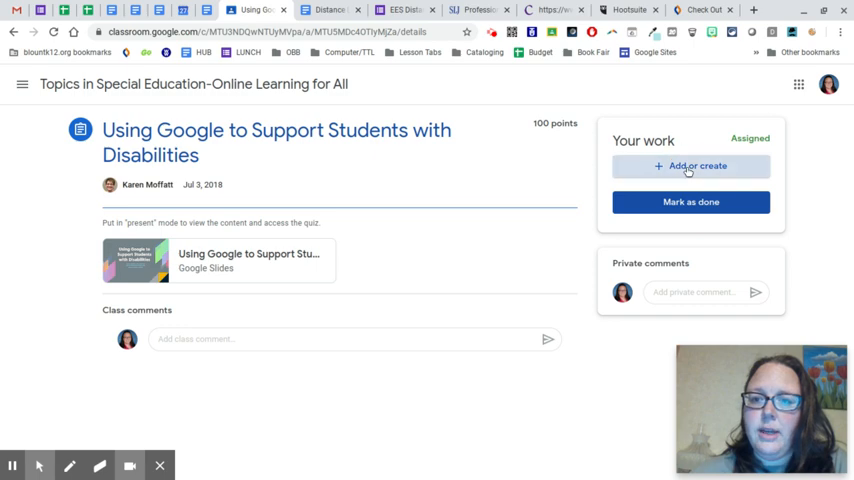
{"action": "left_click", "coordinate": [690, 166]}
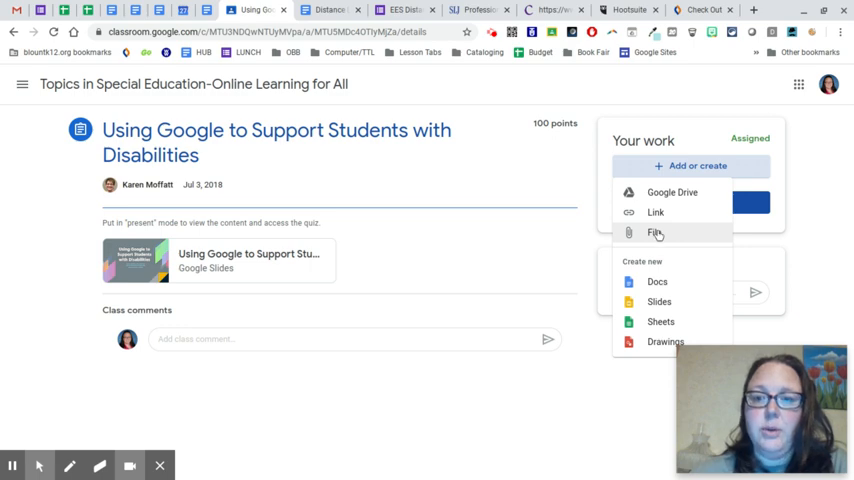
{"action": "left_click", "coordinate": [655, 232]}
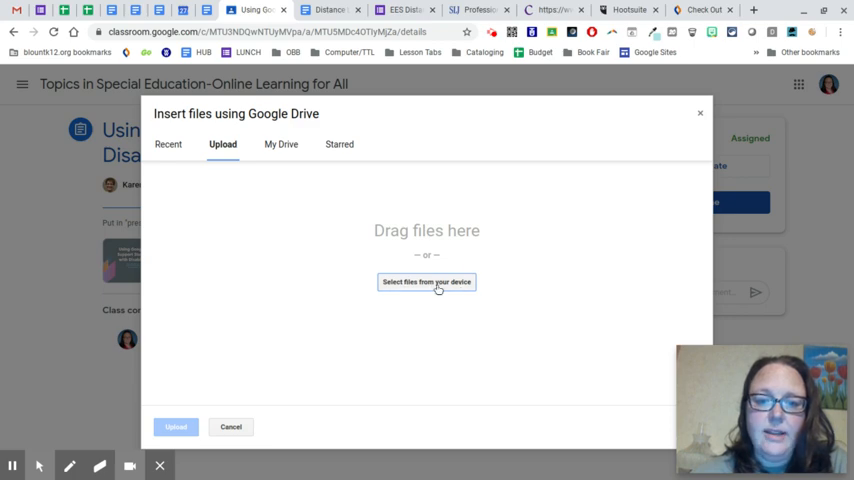
Browse to Downloads, sort newest first, and show files as thumbnails
{"action": "left_click", "coordinate": [426, 281]}
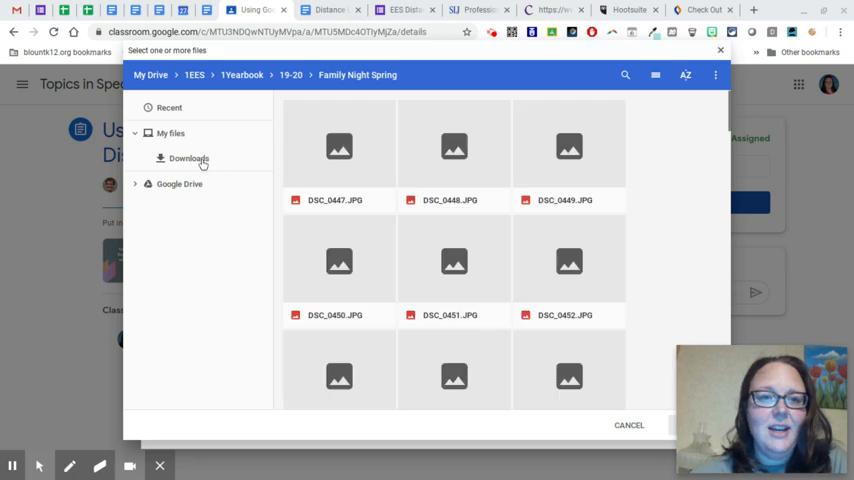
{"action": "left_click", "coordinate": [182, 158]}
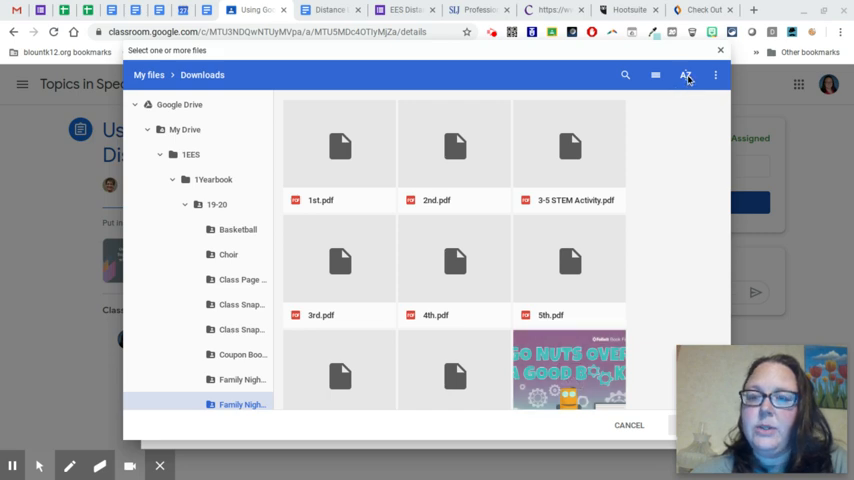
{"action": "left_click", "coordinate": [686, 75]}
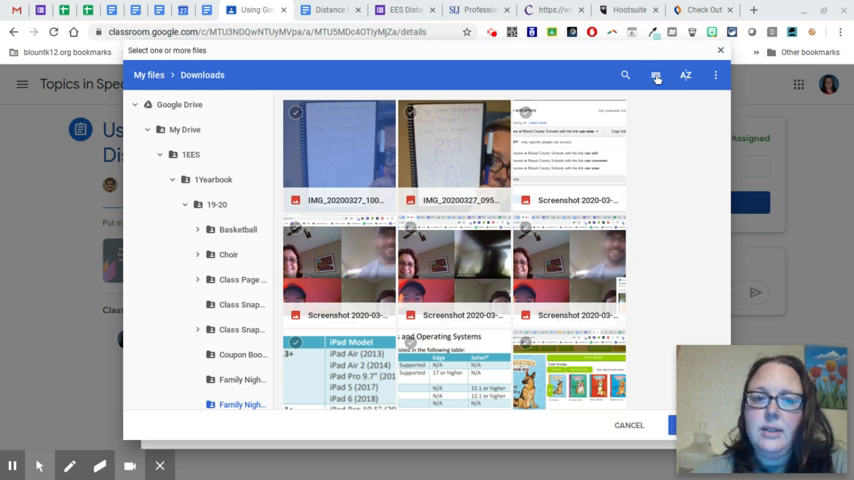
{"action": "left_click", "coordinate": [656, 75]}
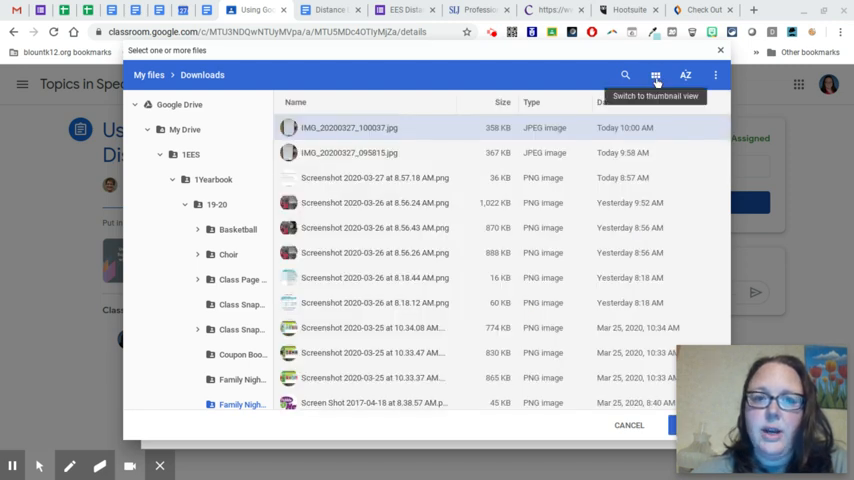
{"action": "left_click", "coordinate": [655, 75]}
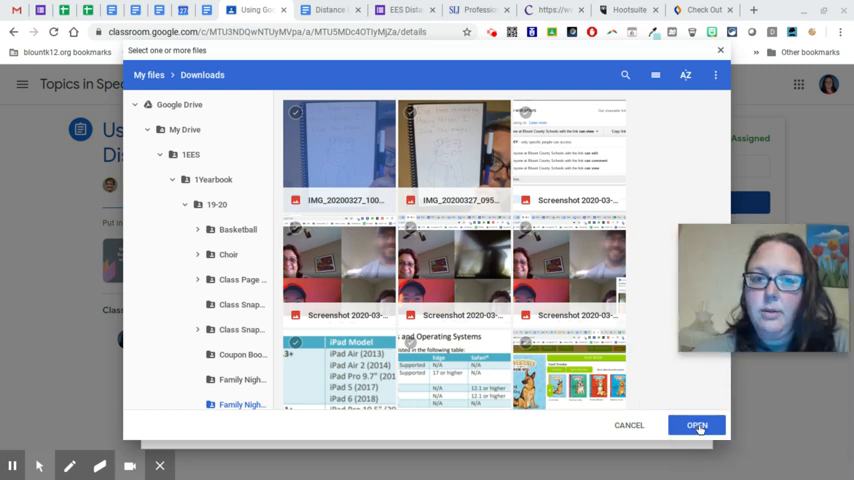
Upload IMG_20200327_100037.jpg and attach it under Your work
{"action": "left_click", "coordinate": [697, 424]}
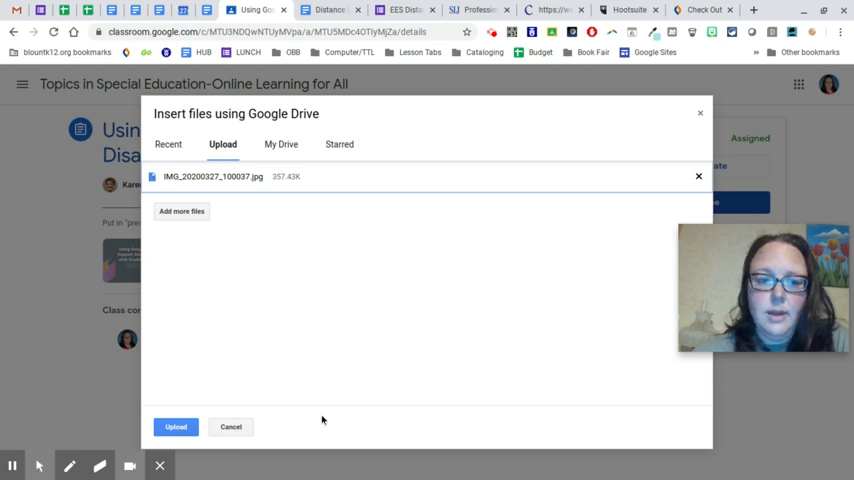
{"action": "left_click", "coordinate": [175, 427]}
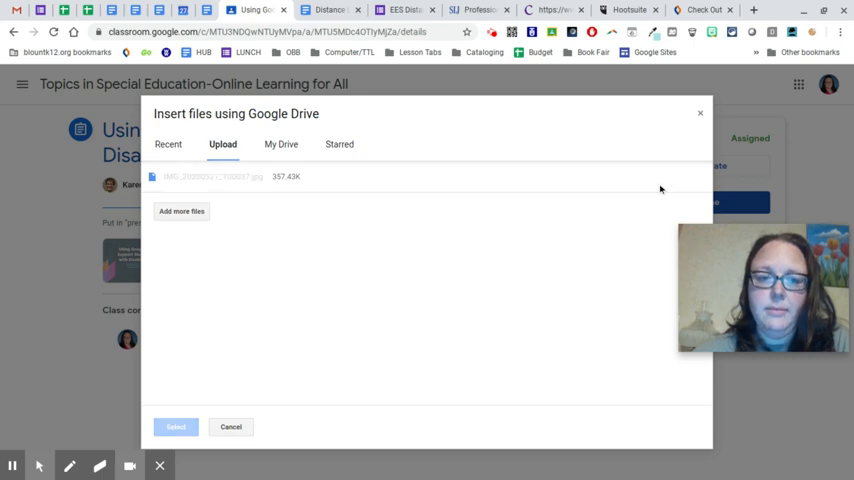
{"action": "left_click", "coordinate": [175, 427]}
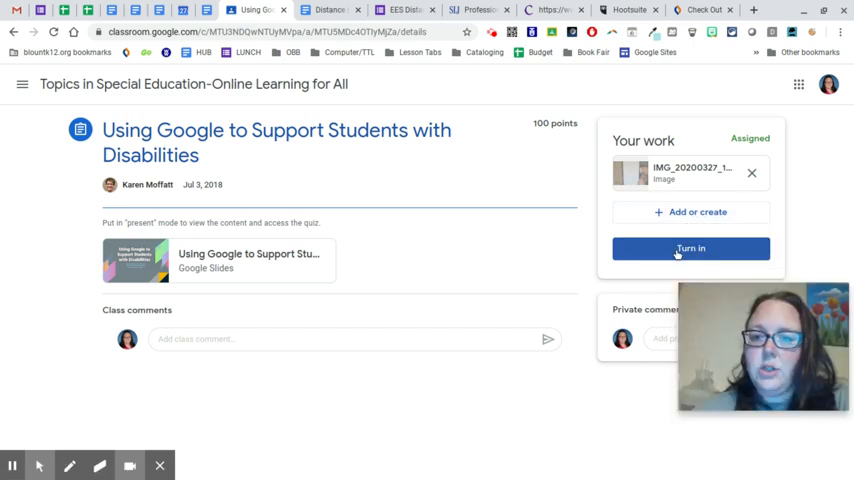
{"action": "mouse_move", "coordinate": [613, 287]}
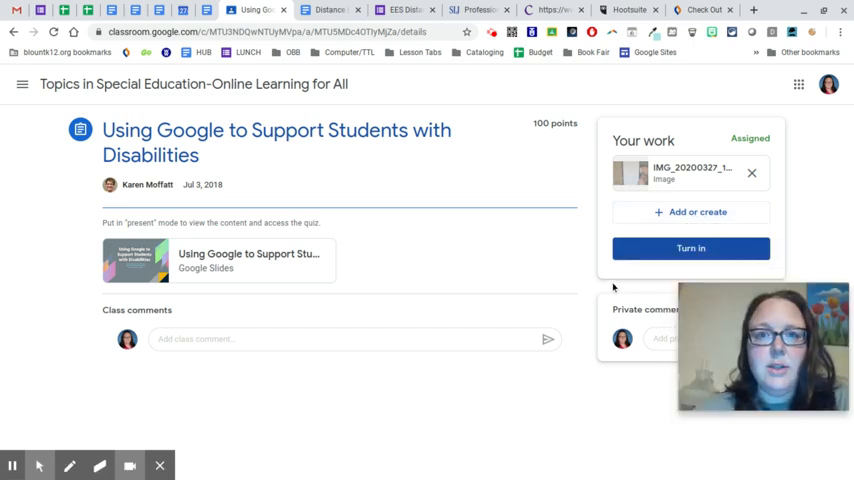